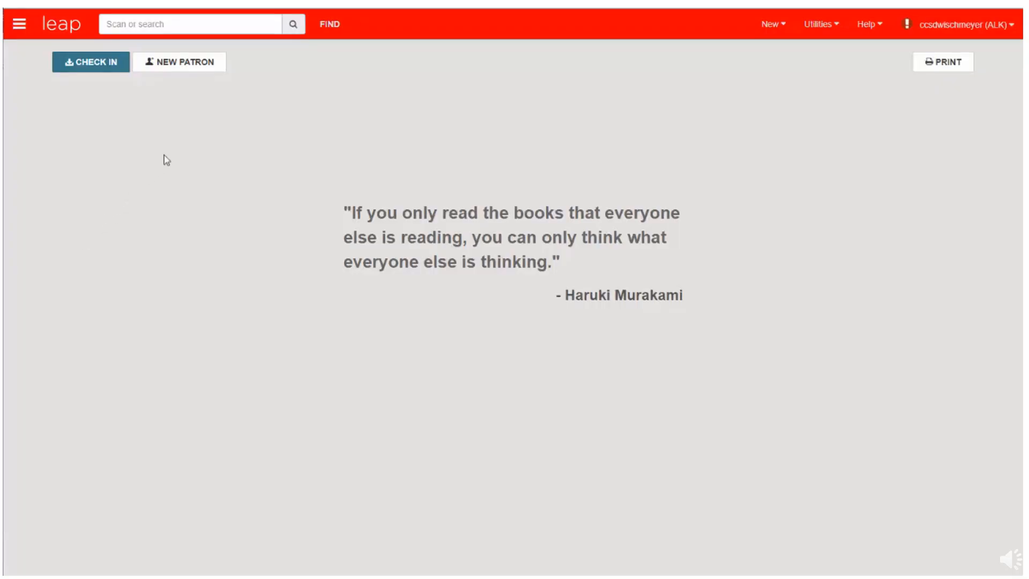
Enter 'sherlock holmes' in the quick search after an earlier 'SHERLOCK1234' attempt
{"action": "left_click", "coordinate": [190, 24]}
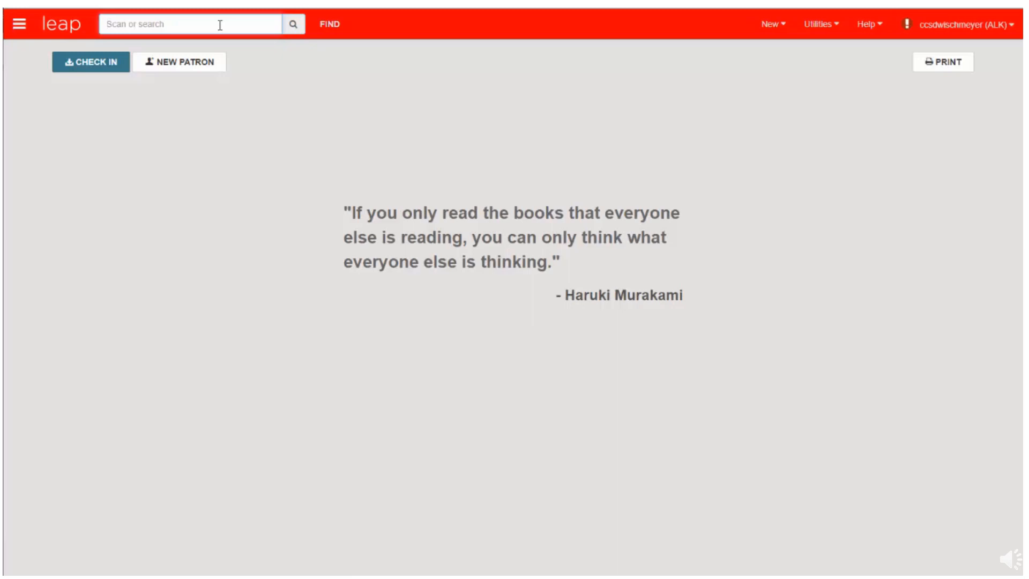
{"action": "type", "text": "SHERLOCK1234"}
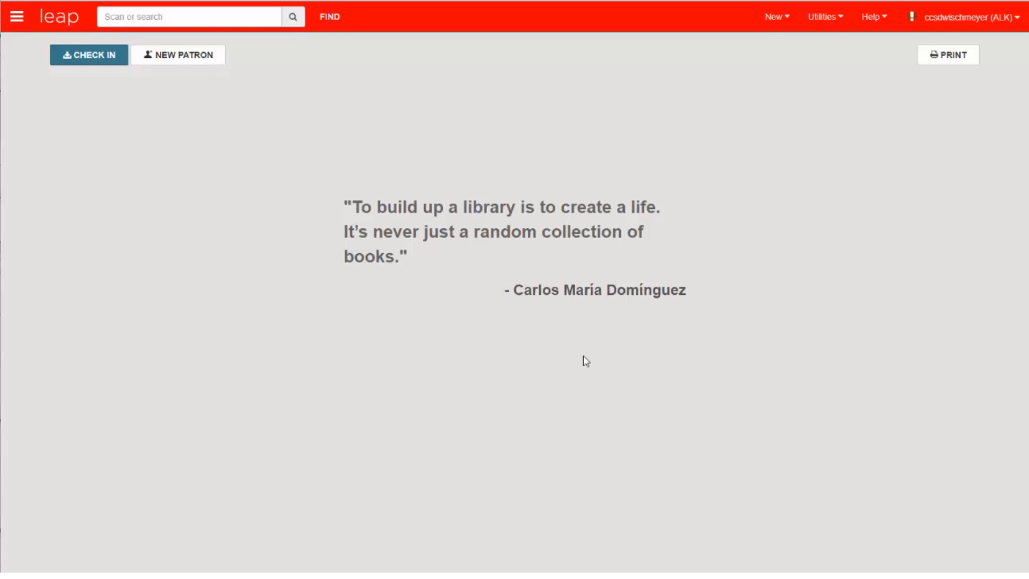
{"action": "left_click", "coordinate": [189, 17]}
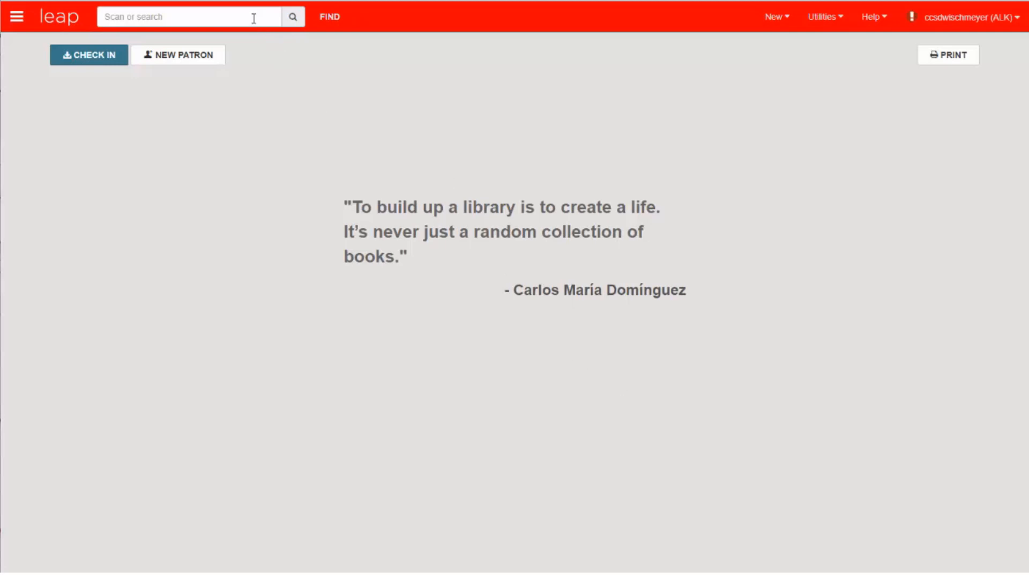
{"action": "type", "text": "sherlock holmes"}
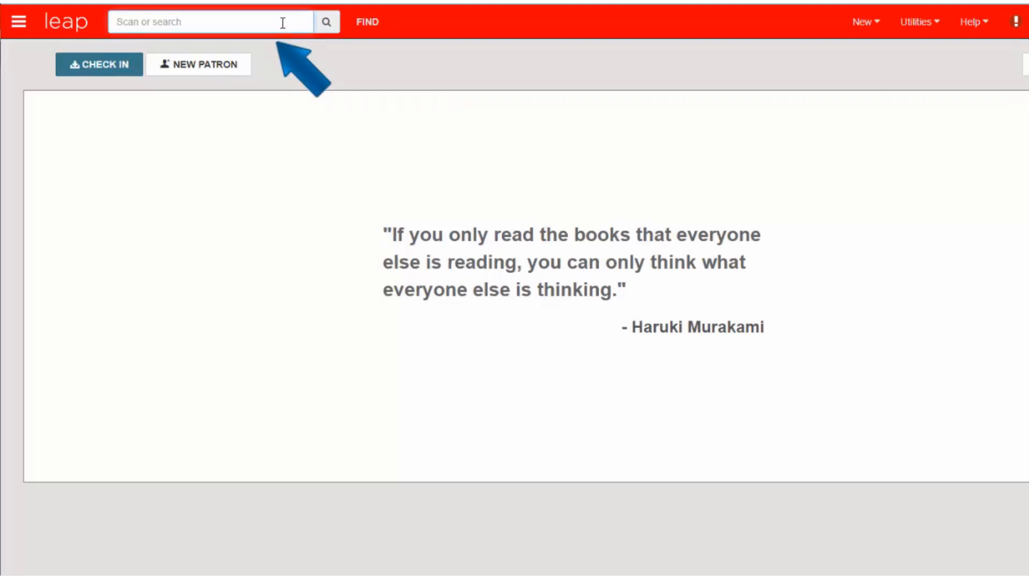
Type 'midnight library' in the quick search to see its bibliographic suggestions
{"action": "type", "text": "midnight library"}
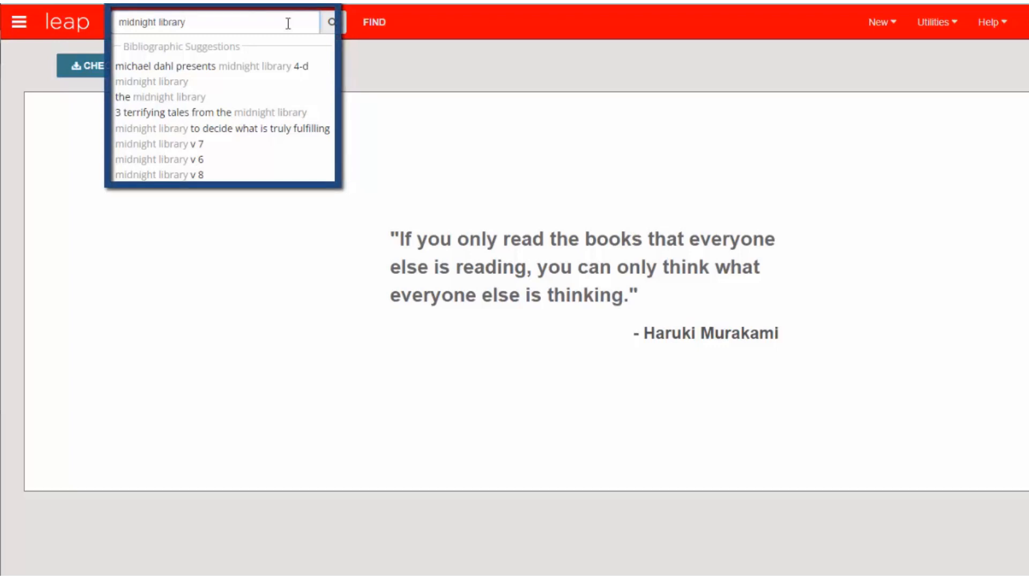
{"action": "left_click", "coordinate": [333, 22]}
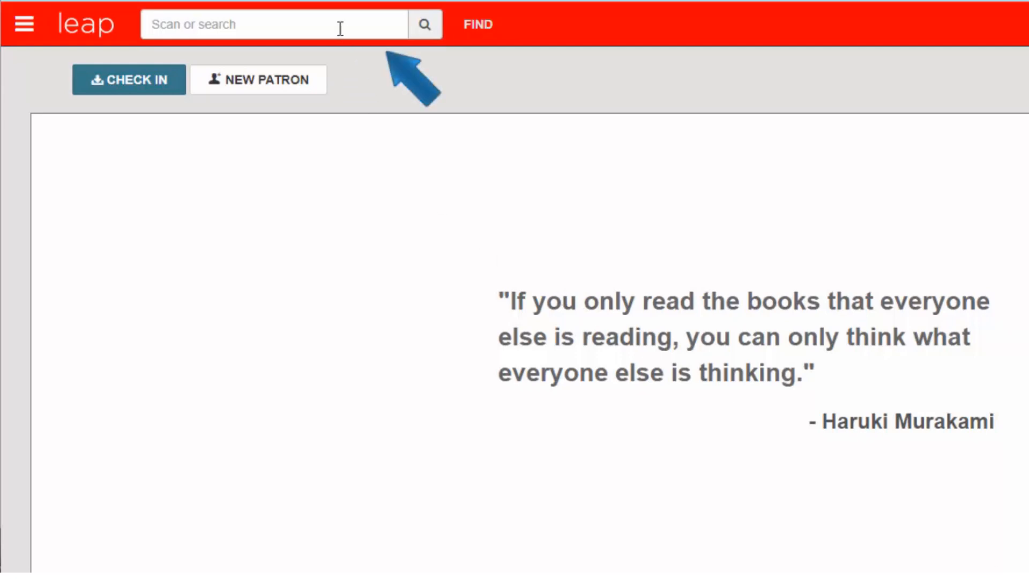
Run a quick search for 'matt haig midnight library' and view the No matches notice
{"action": "type", "text": "matt haig midnight library"}
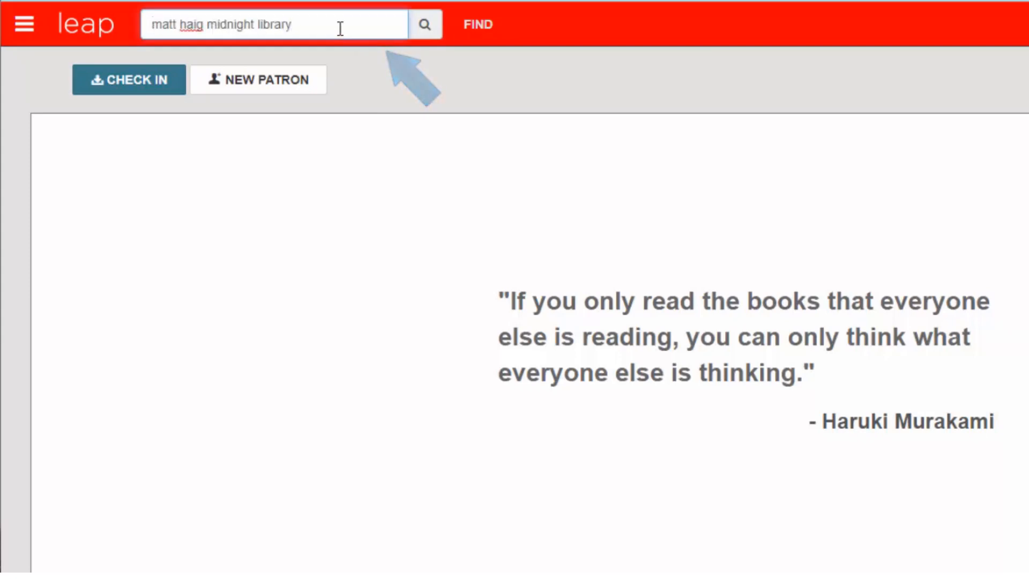
{"action": "left_click", "coordinate": [425, 24]}
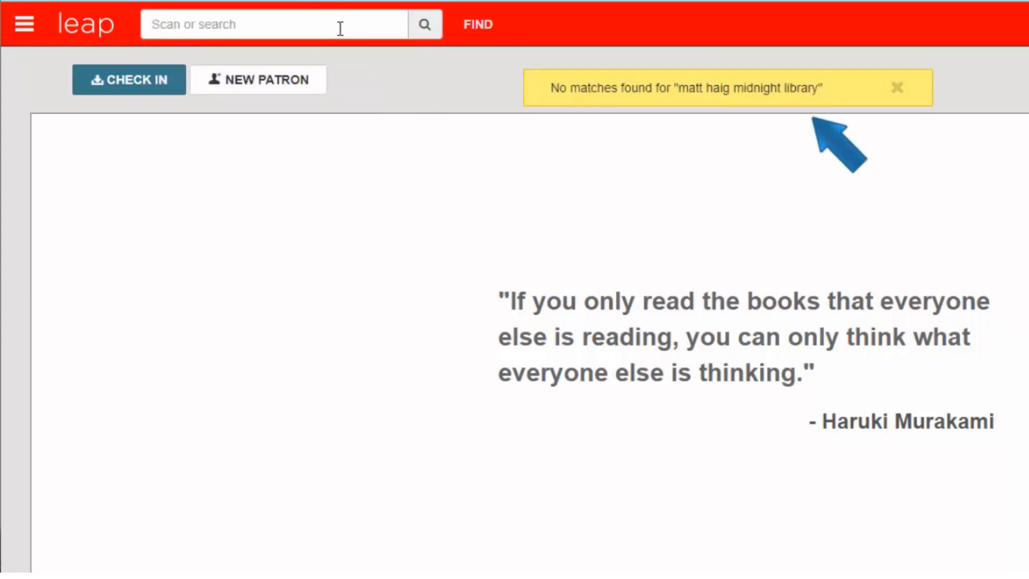
{"action": "left_click", "coordinate": [898, 88]}
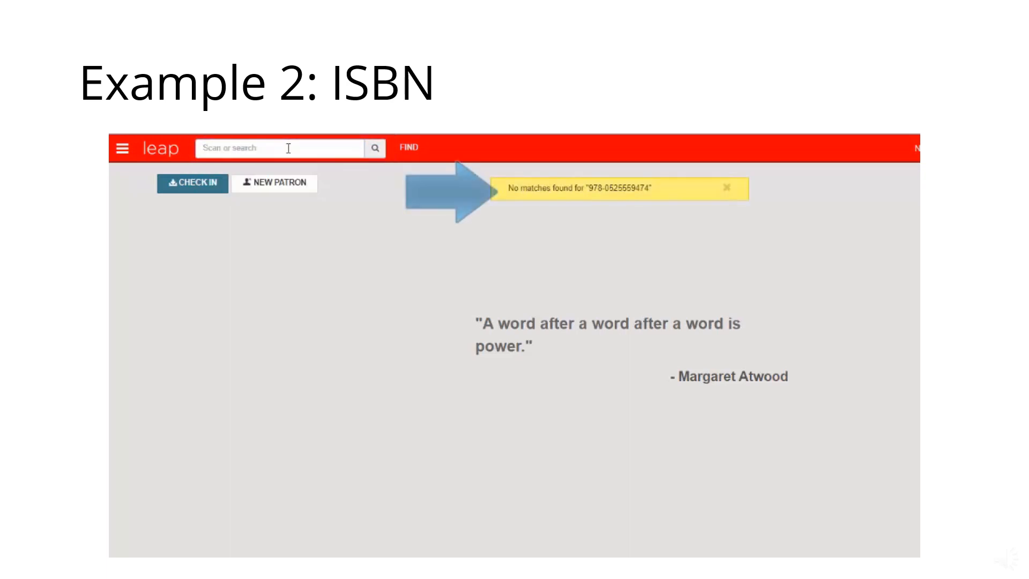
{"action": "left_click", "coordinate": [408, 147]}
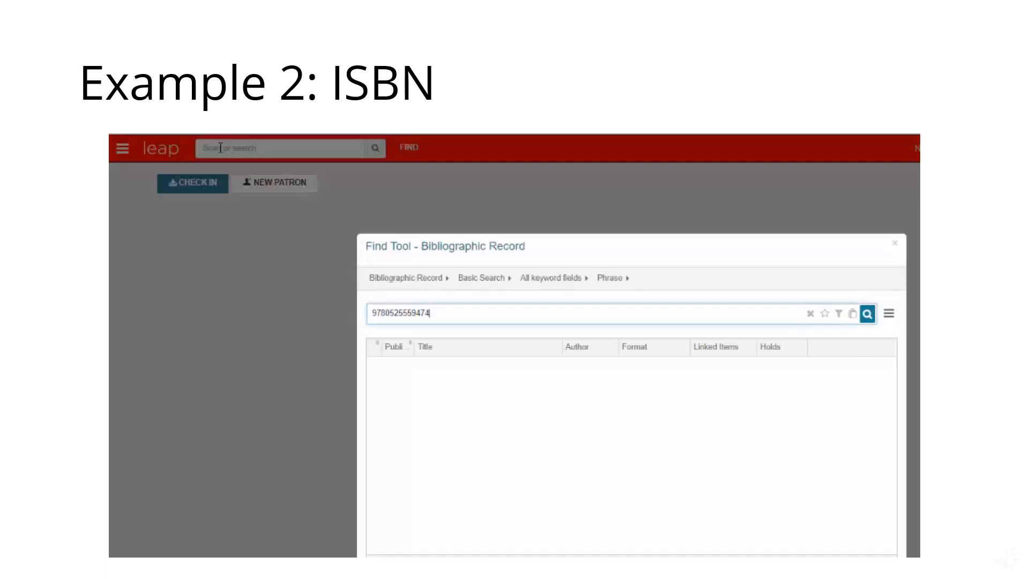
{"action": "left_click", "coordinate": [867, 313]}
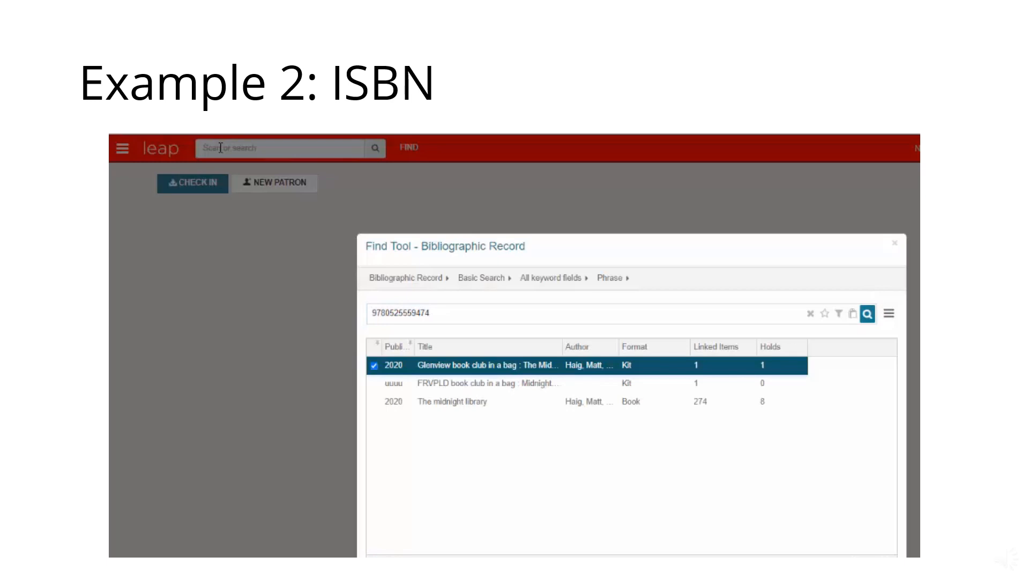